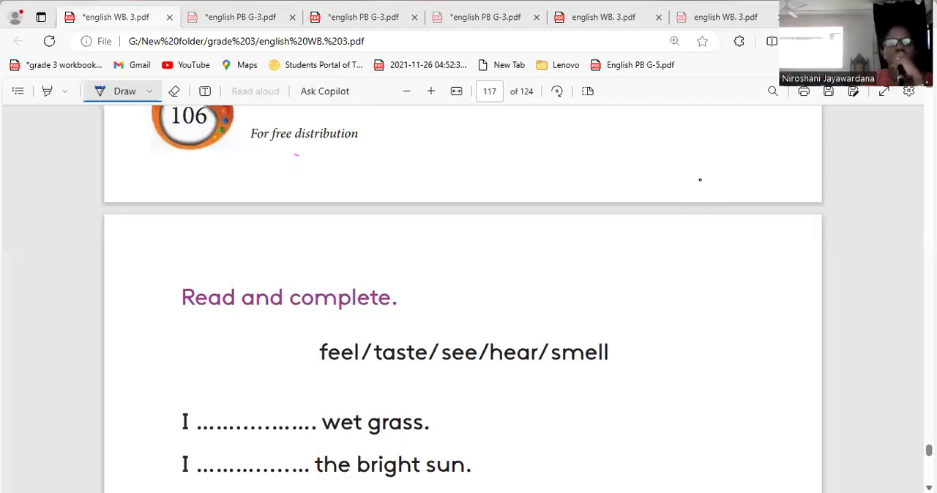
Scroll the 'Read and complete' exercise into view and start writing 'f' in the first blank with the Draw pen.
scroll("down", 3)
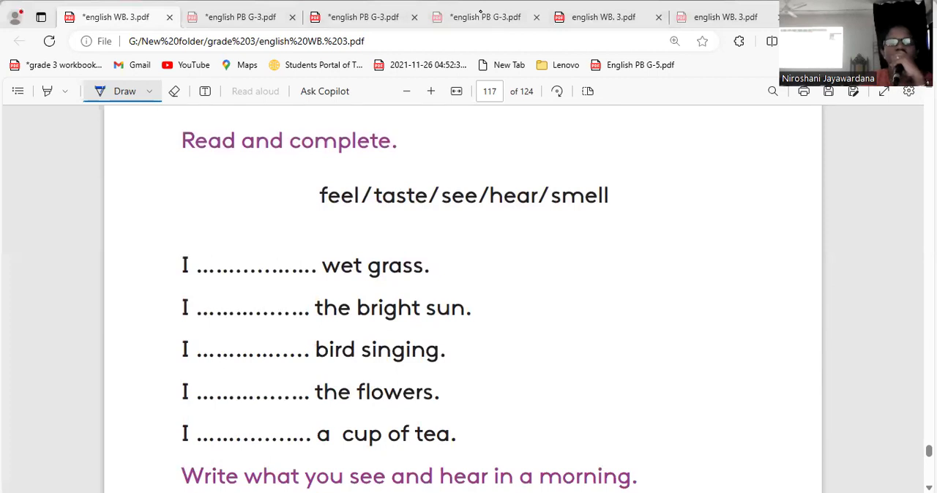
left_click(430, 91)
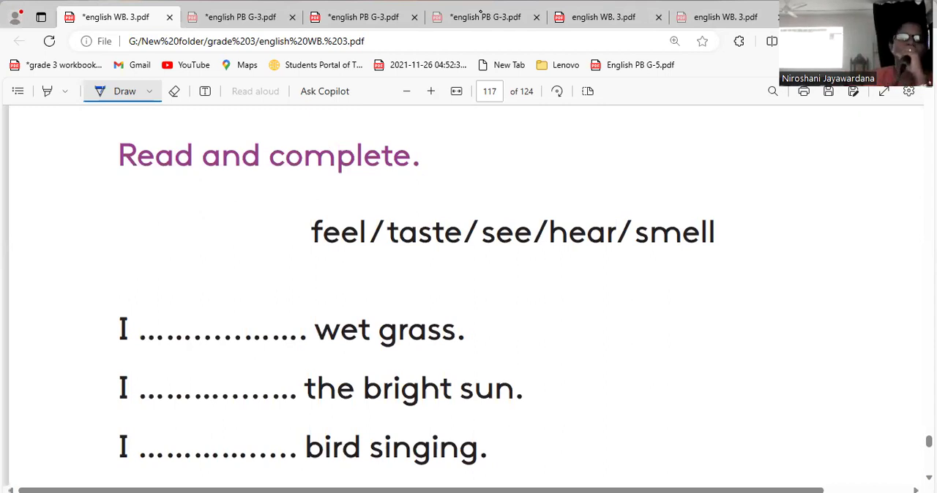
scroll("down", 3)
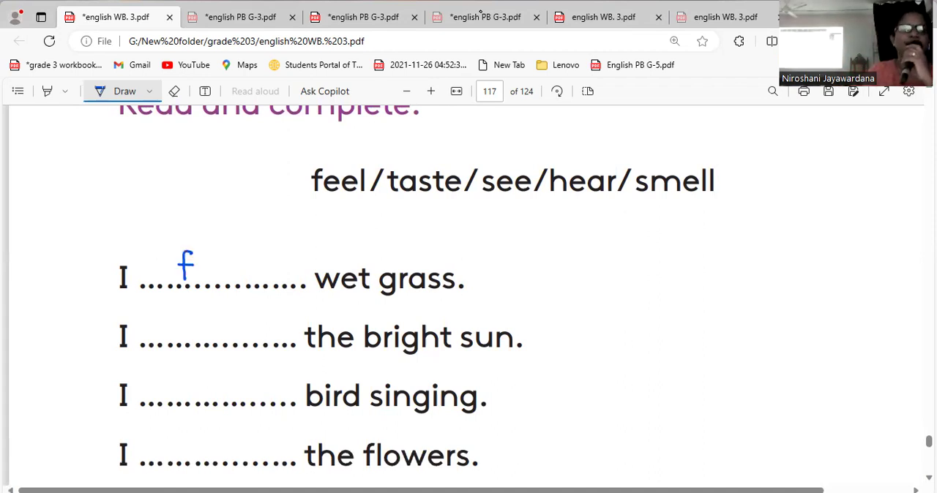
Handwrite feel, see, hear, smell and taste on the five dotted lines in blue ink.
left_click_drag(190, 271, 234, 271)
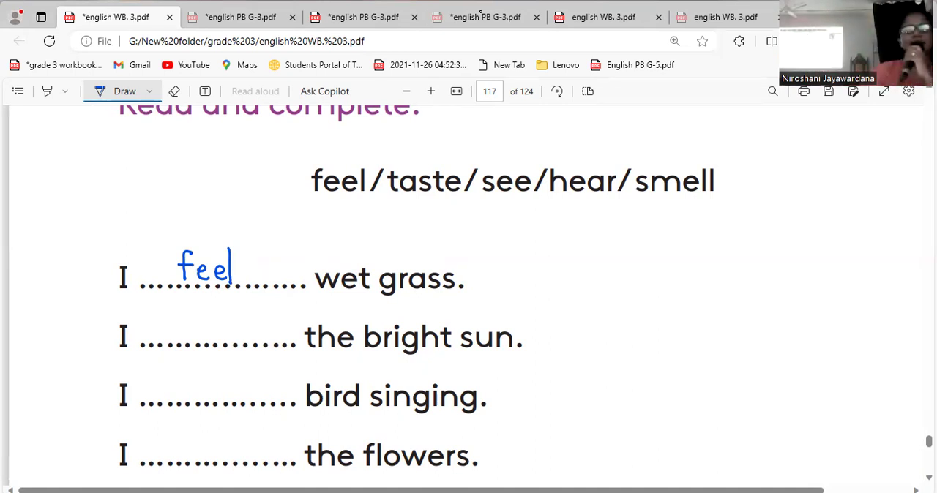
type("See")
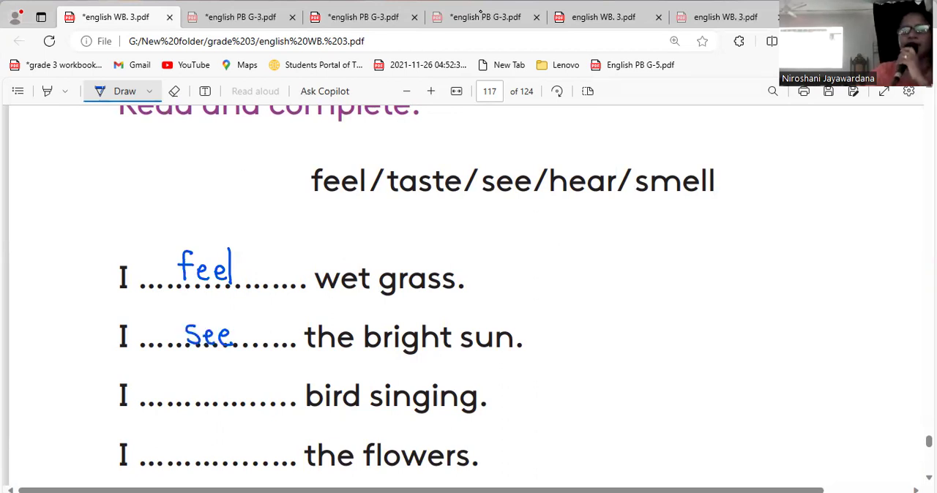
scroll("down", 3)
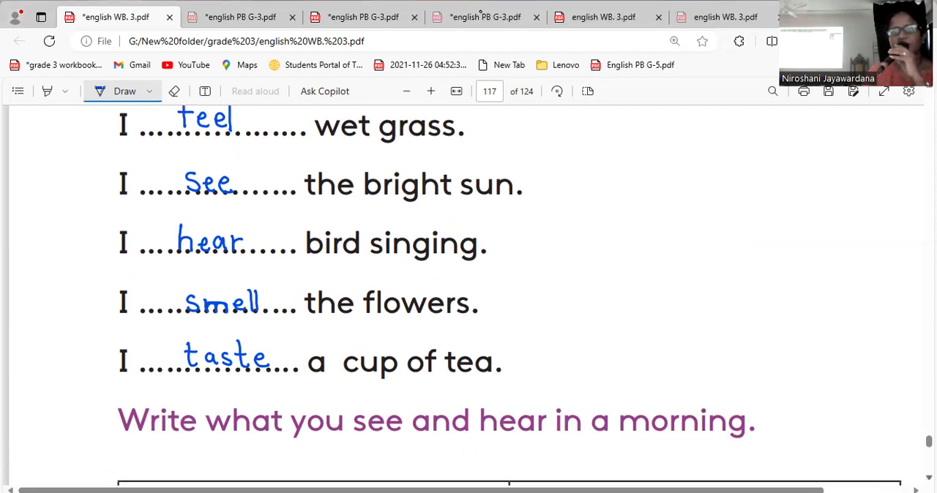
Scroll down to the morning see/hear table.
scroll("down", 3)
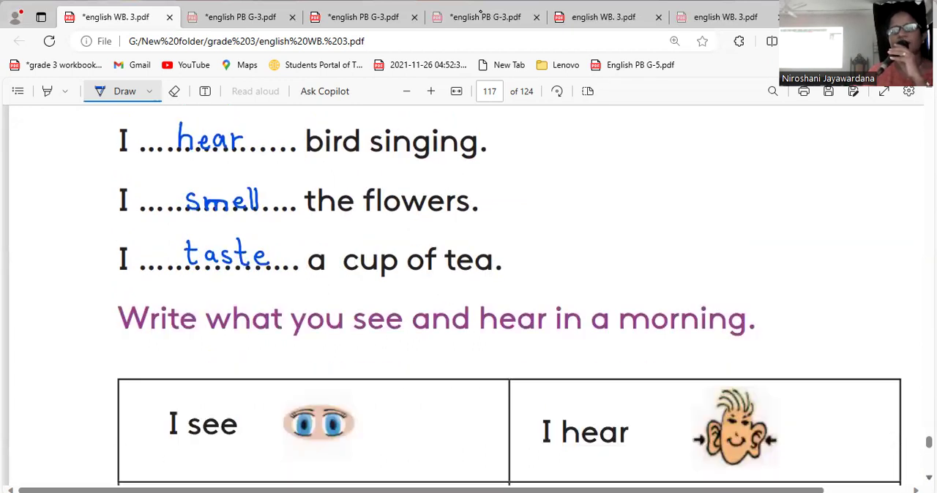
scroll("down", 3)
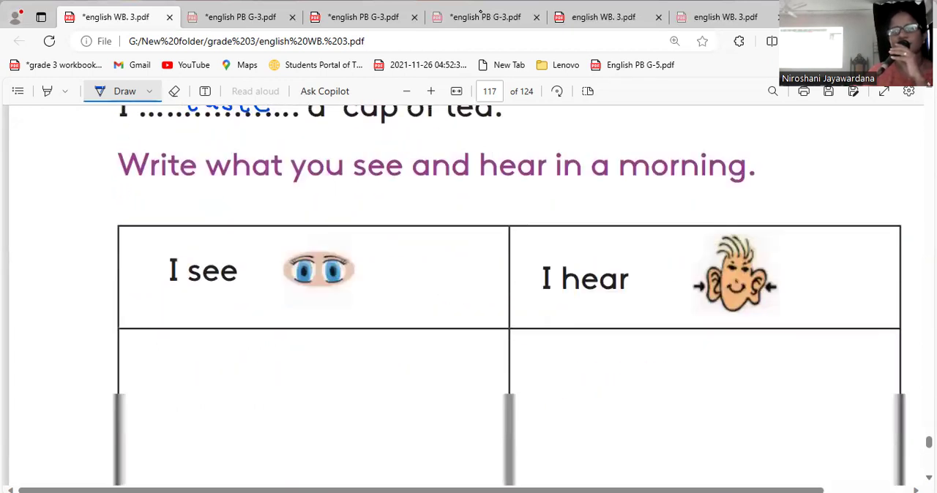
scroll("down", 3)
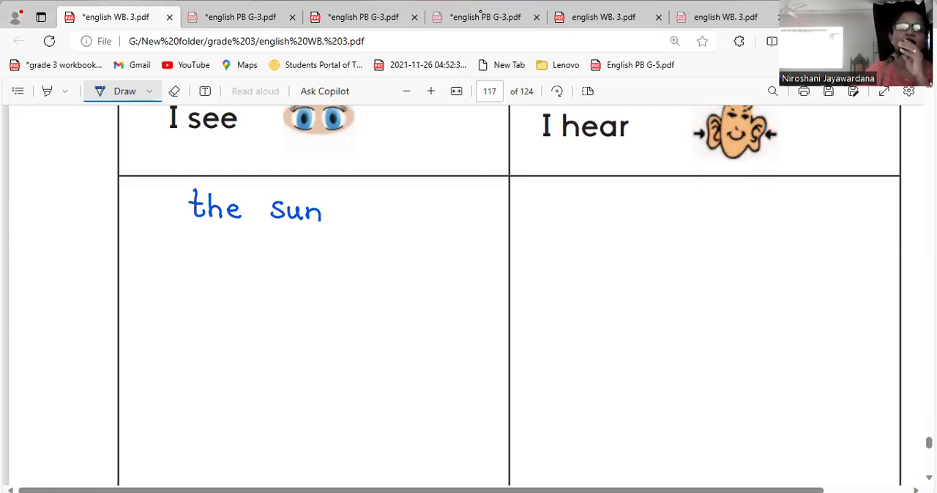
Write the sun, birds and White clouds under I see, birds' singing and alarm clock under I hear.
left_click_drag(208, 249, 276, 274)
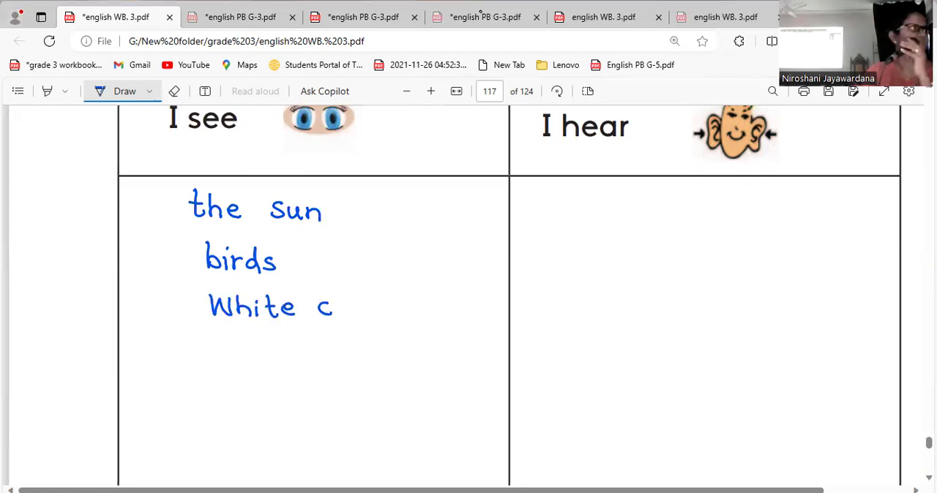
left_click_drag(337, 307, 417, 308)
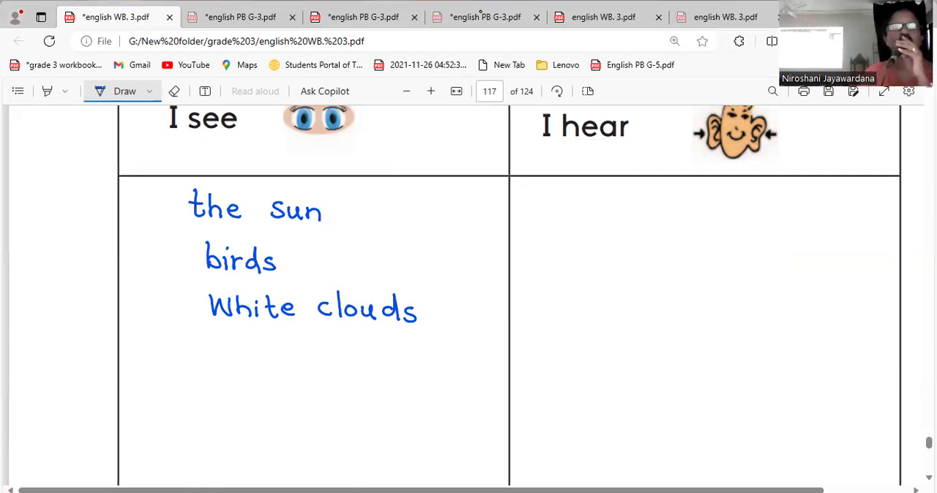
left_click_drag(547, 212, 710, 212)
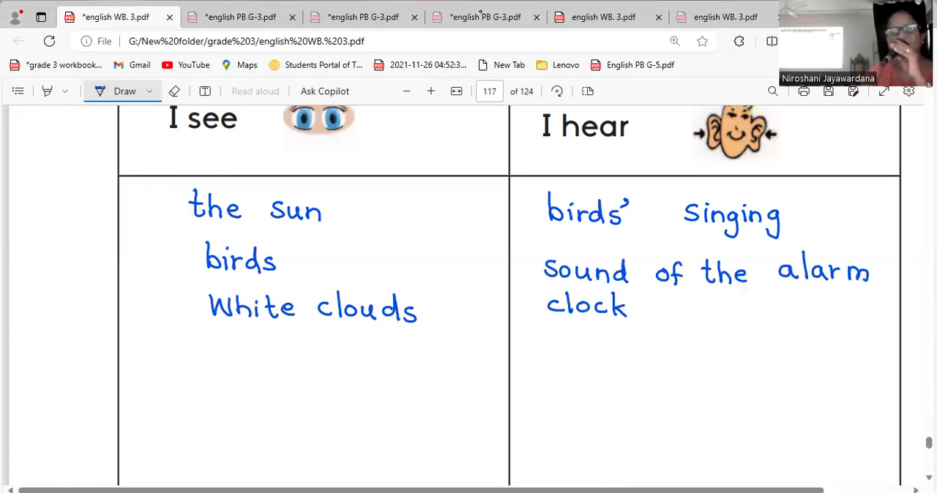
Go to page 118's hidden-word exercise and circle the number 6 picture in blue.
left_click(635, 311)
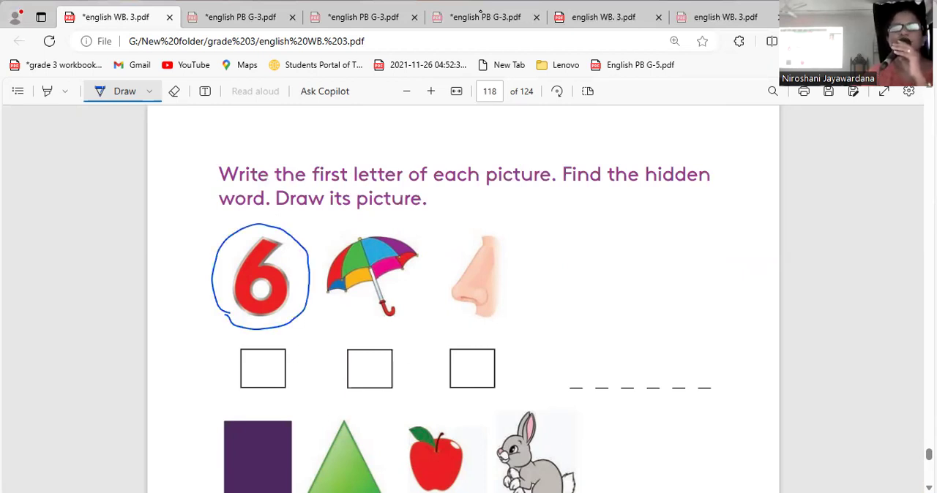
Write s, u, n under the first pictures, sketch a sun, and underline 'first letter of each picture'.
type("S")
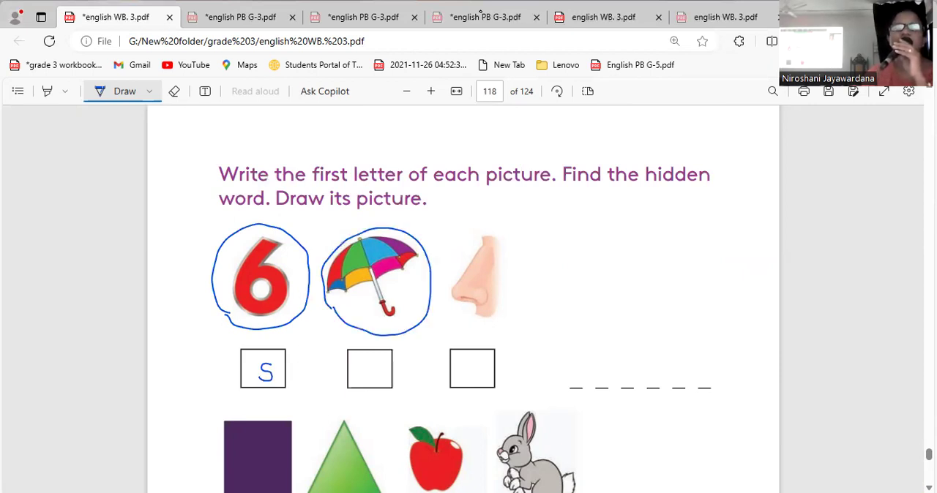
type("u")
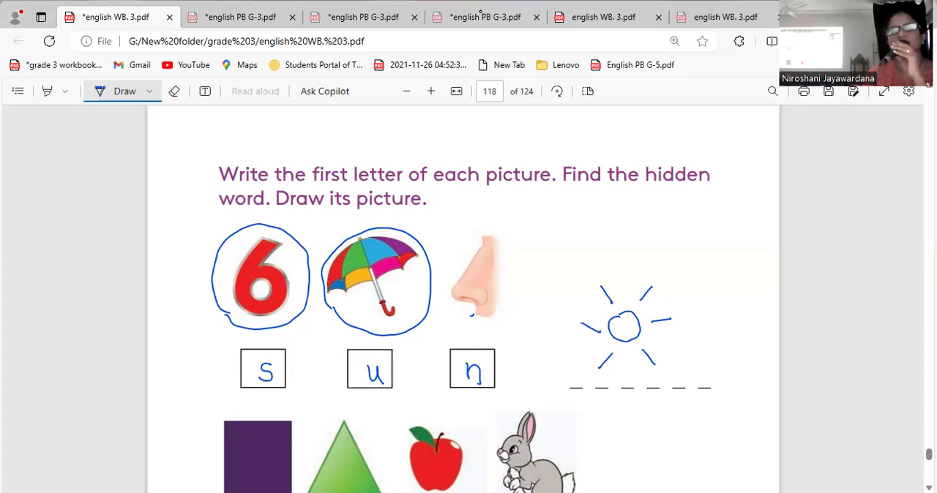
left_click_drag(319, 187, 542, 189)
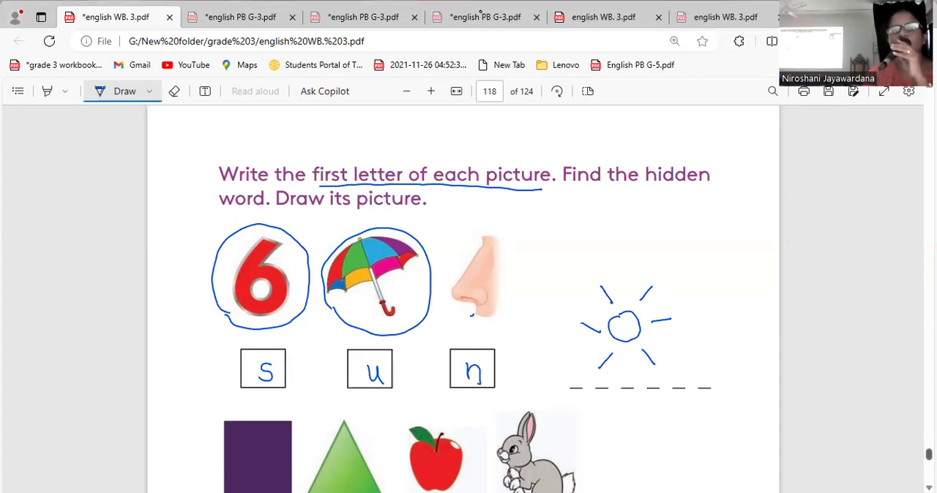
scroll("down", 3)
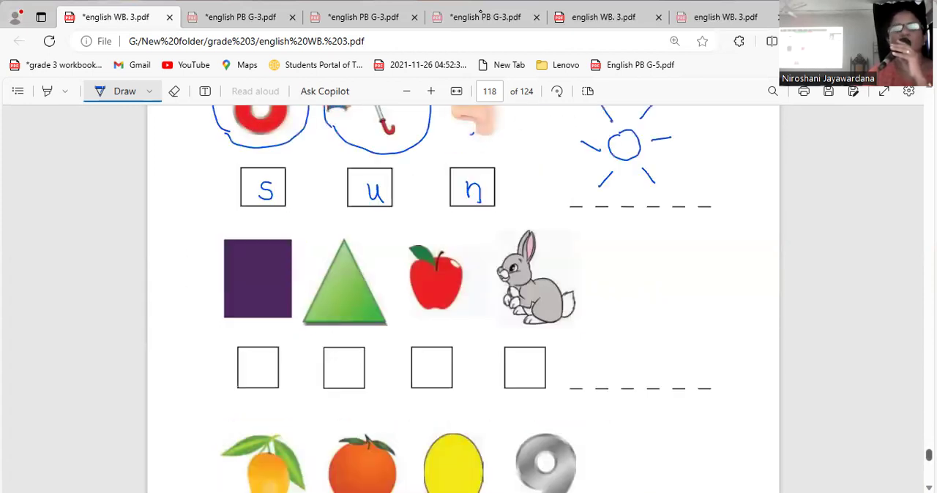